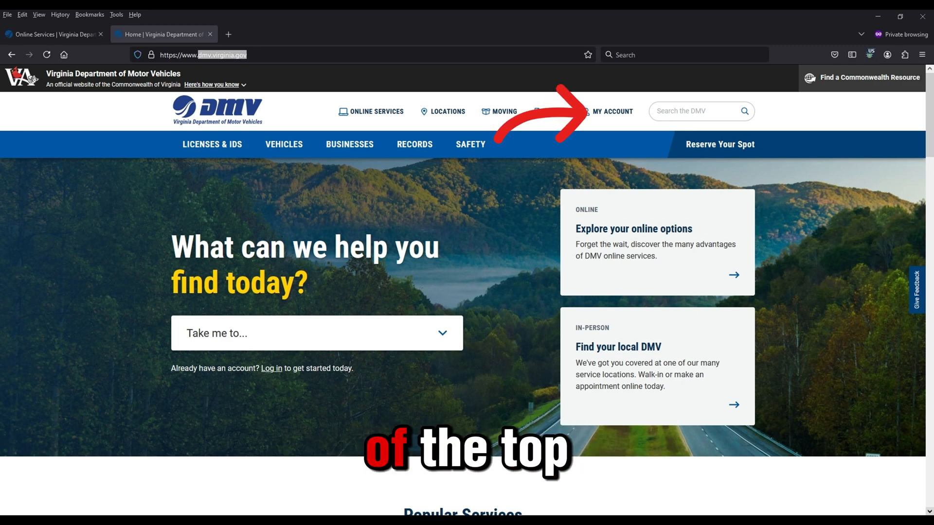
Reach the Customer Logon page via MY ACCOUNT on the DMV homepage
left_click(611, 111)
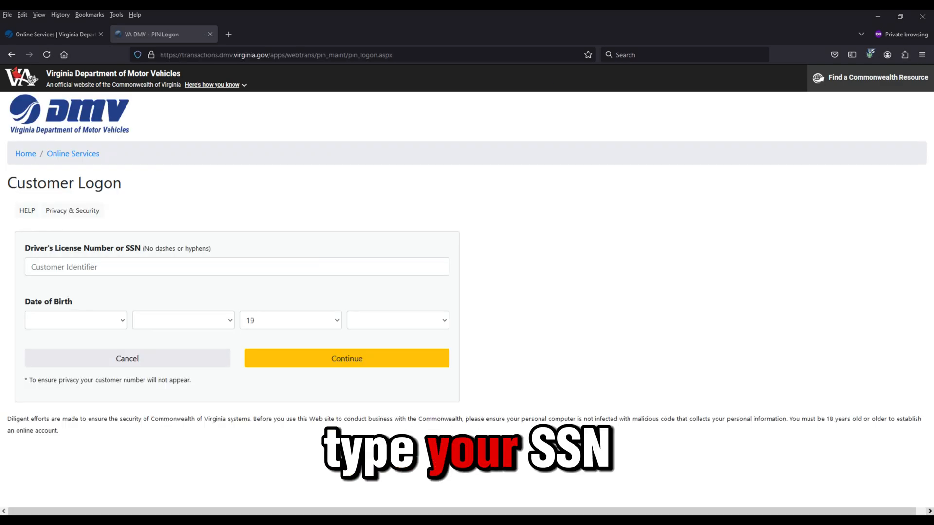